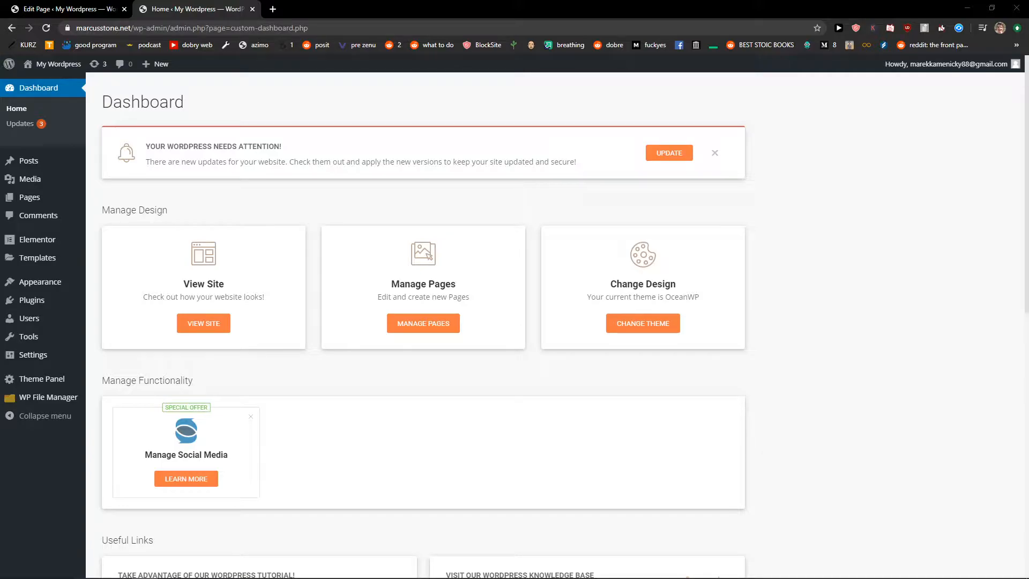
mouse_move(299, 180)
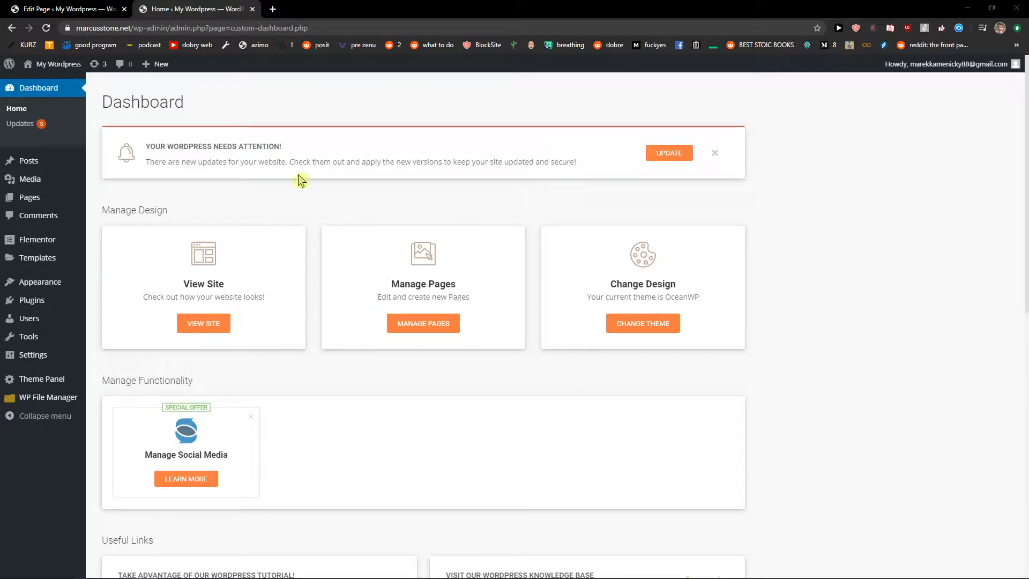
mouse_move(30, 179)
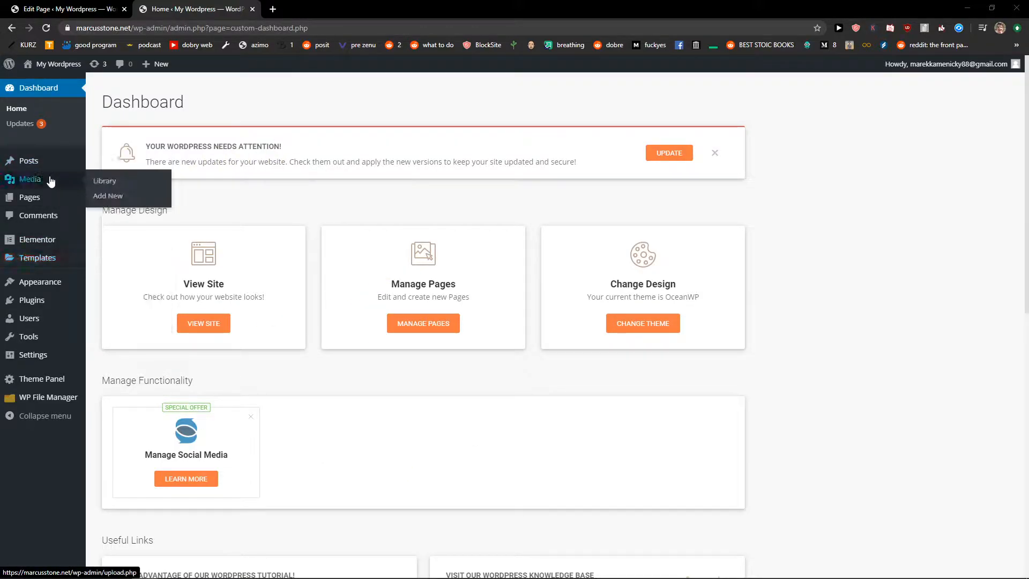
- Open the Media Library and show the baby-yoda-1.png attachment details
left_click(105, 180)
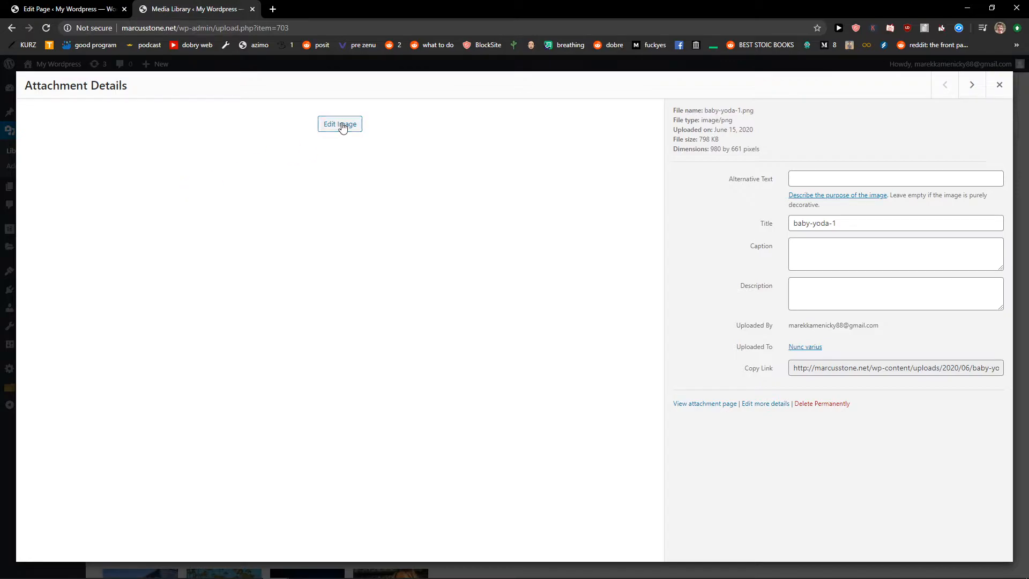
- Open baby-yoda-1.png (980 × 661) in the image editor from Attachment Details
left_click(339, 124)
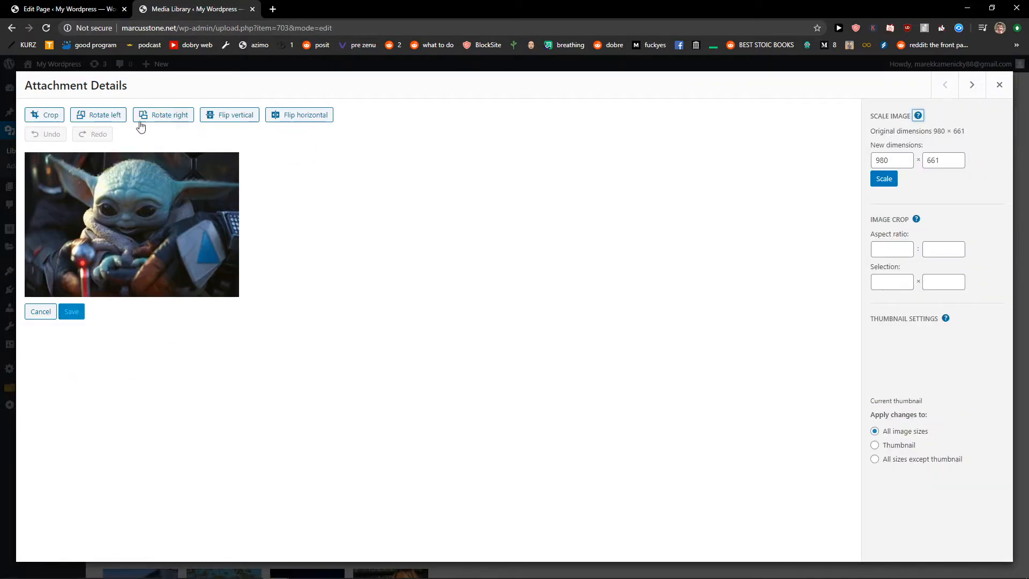
mouse_move(98, 115)
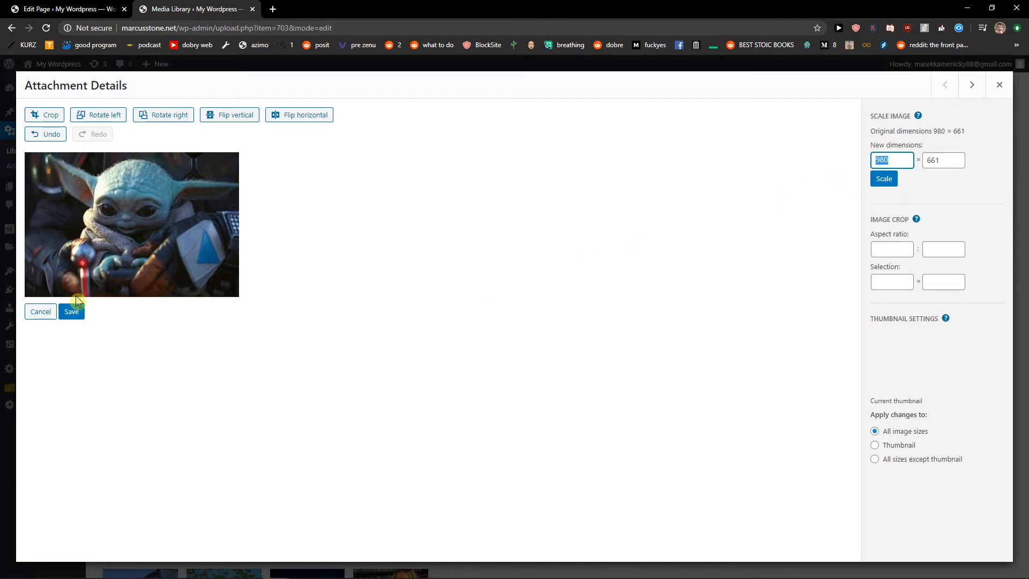
mouse_move(80, 299)
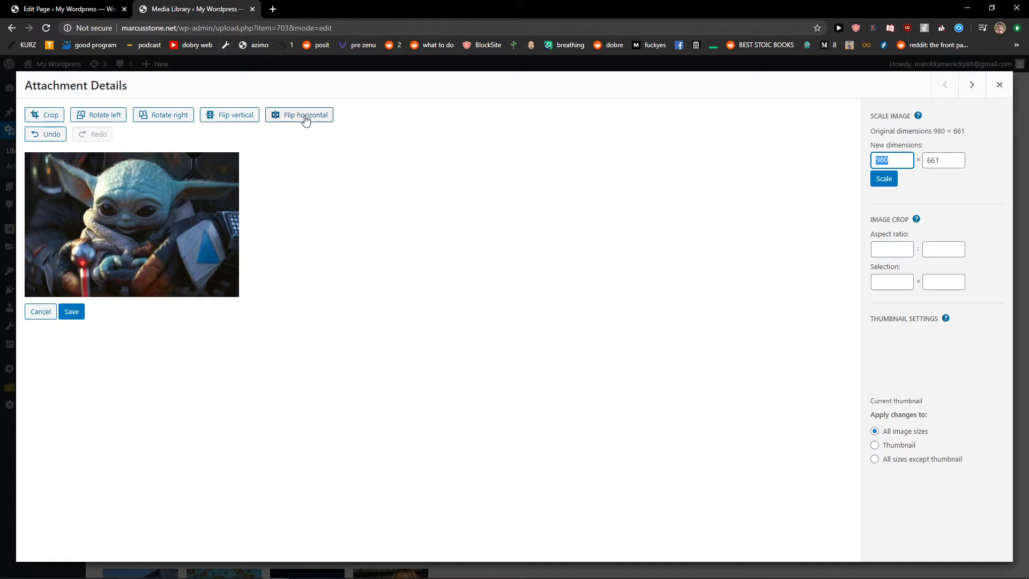
- Apply Flip horizontal to baby-yoda-1.png, leaving the edit pending save
left_click(305, 115)
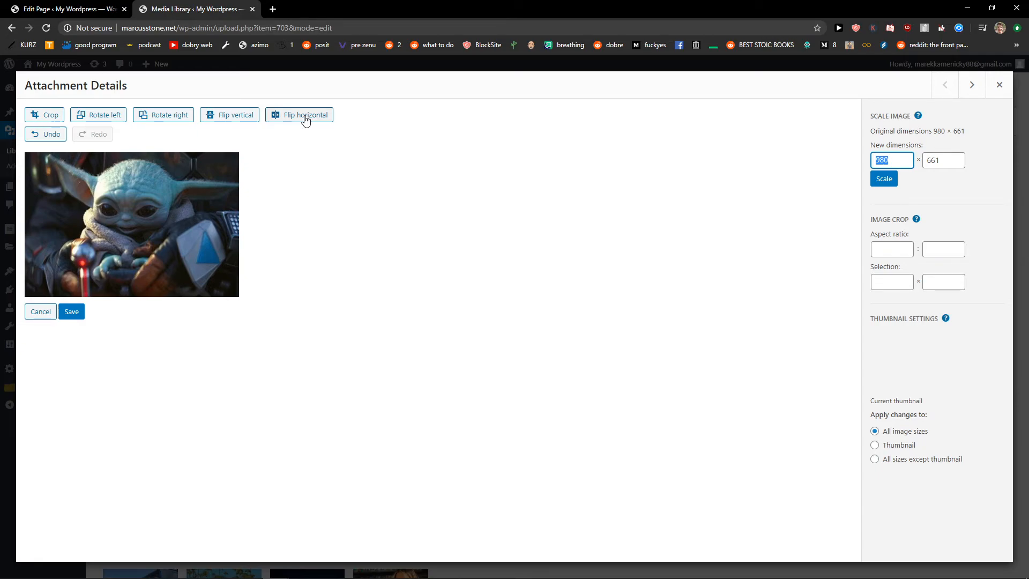
left_click(303, 115)
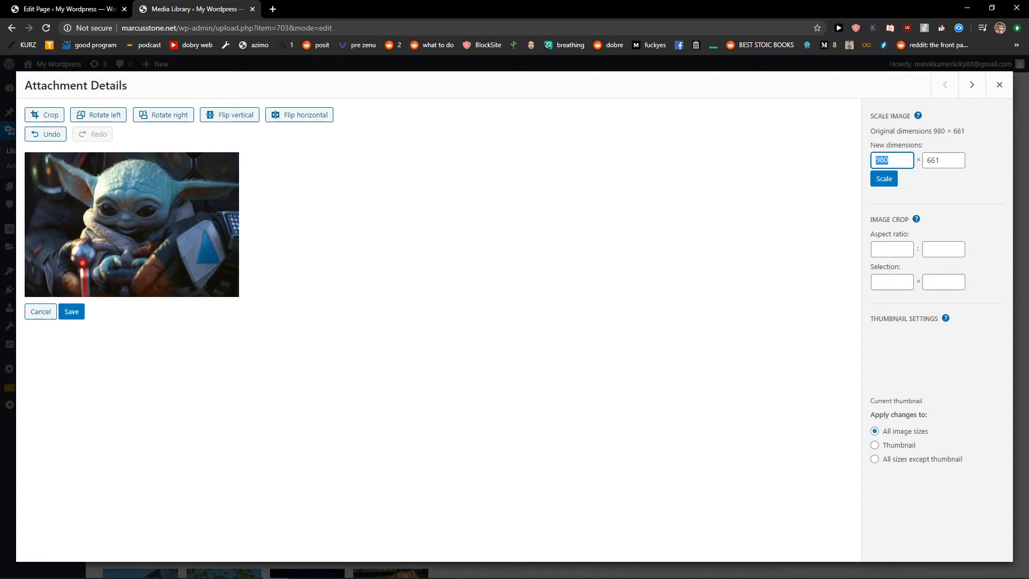